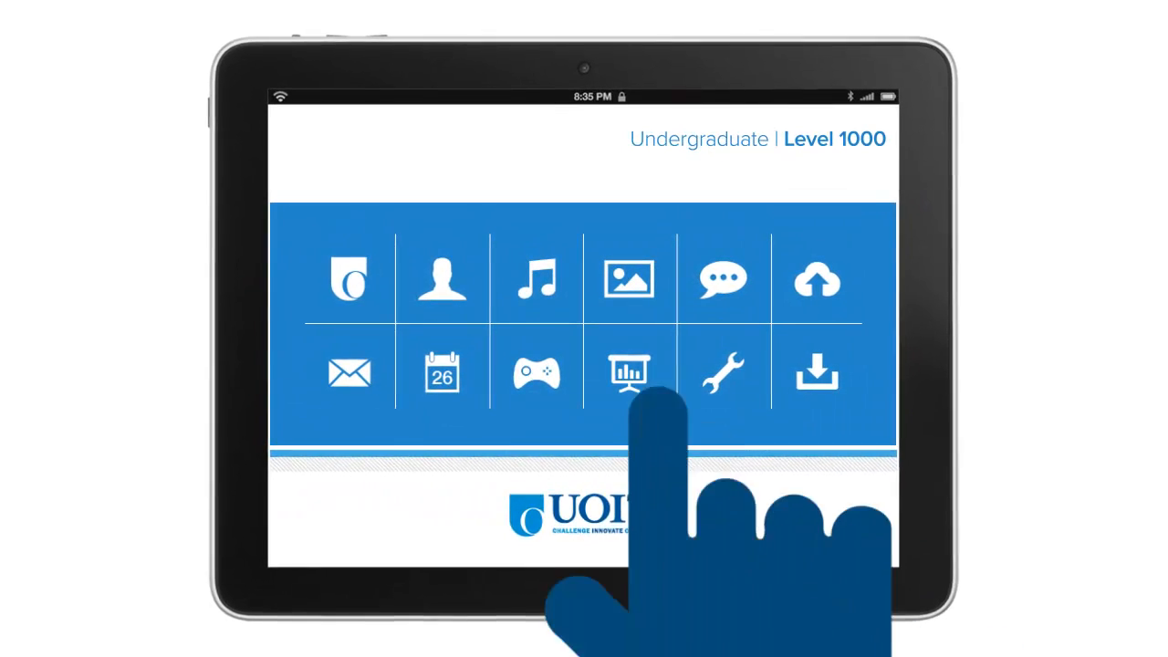
click(629, 374)
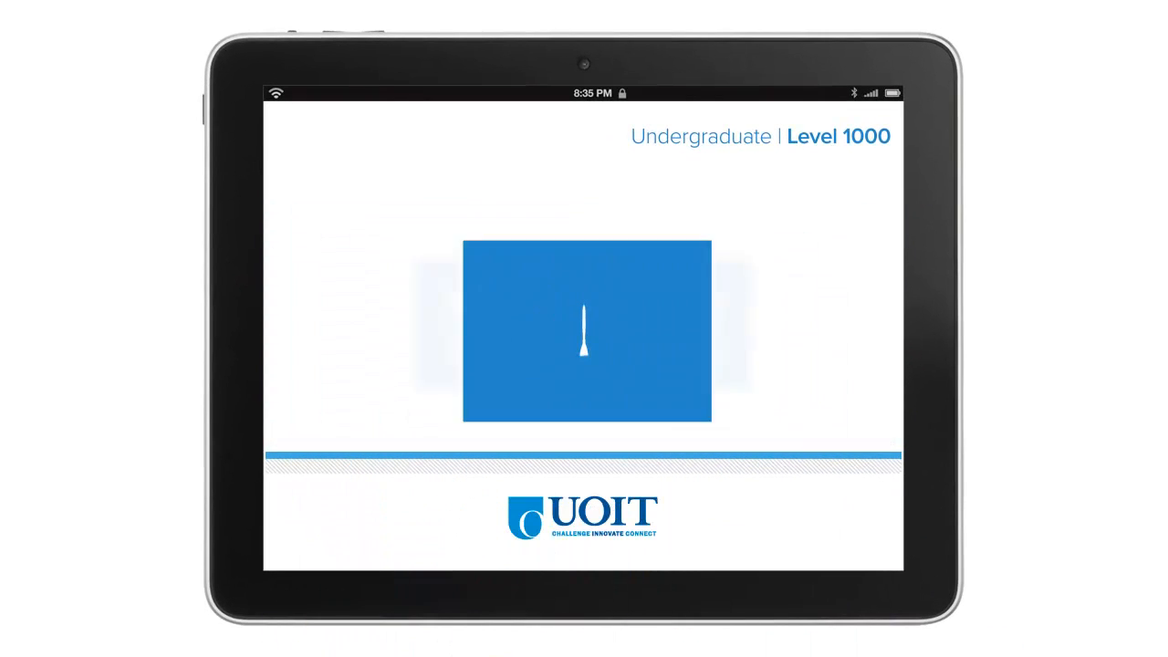